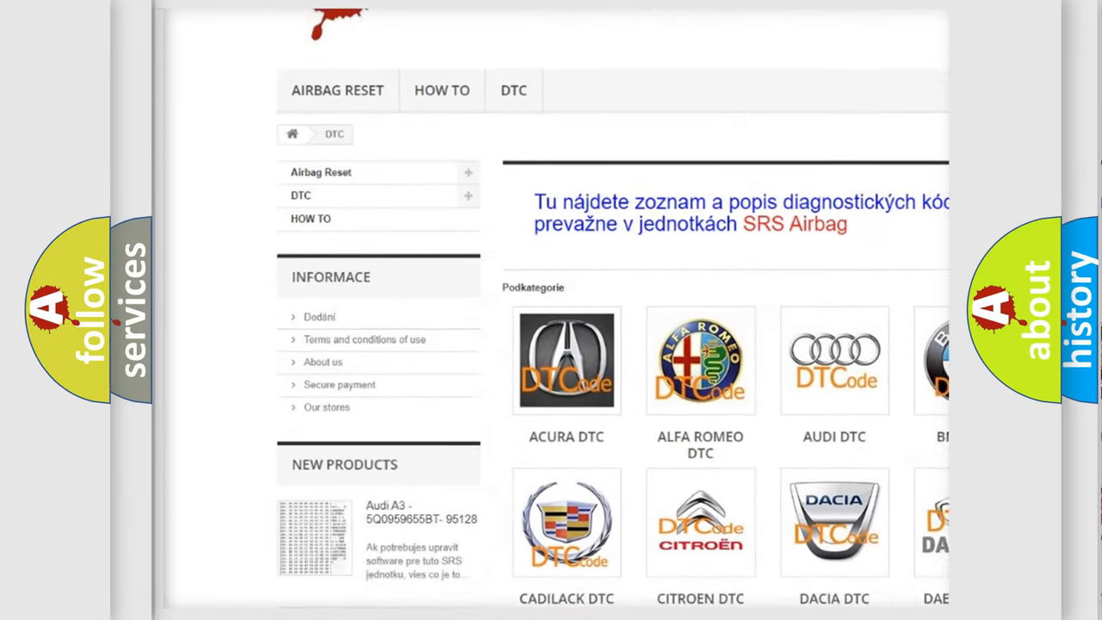
{"action": "scroll", "scroll_direction": "down", "scroll_amount": 3}
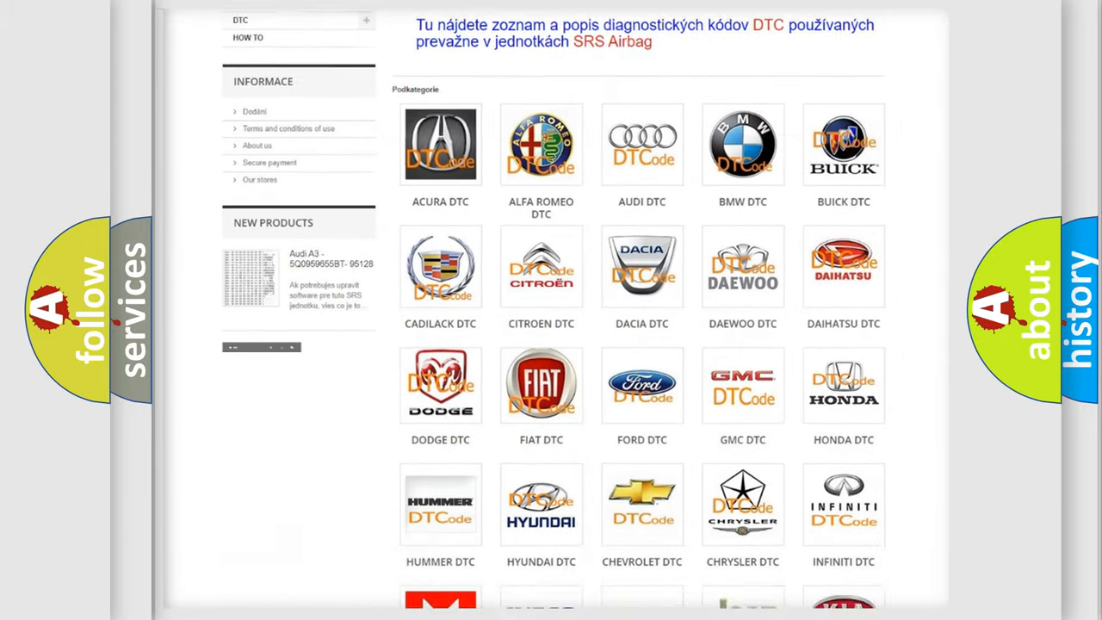
{"action": "scroll", "scroll_direction": "down", "scroll_amount": 3}
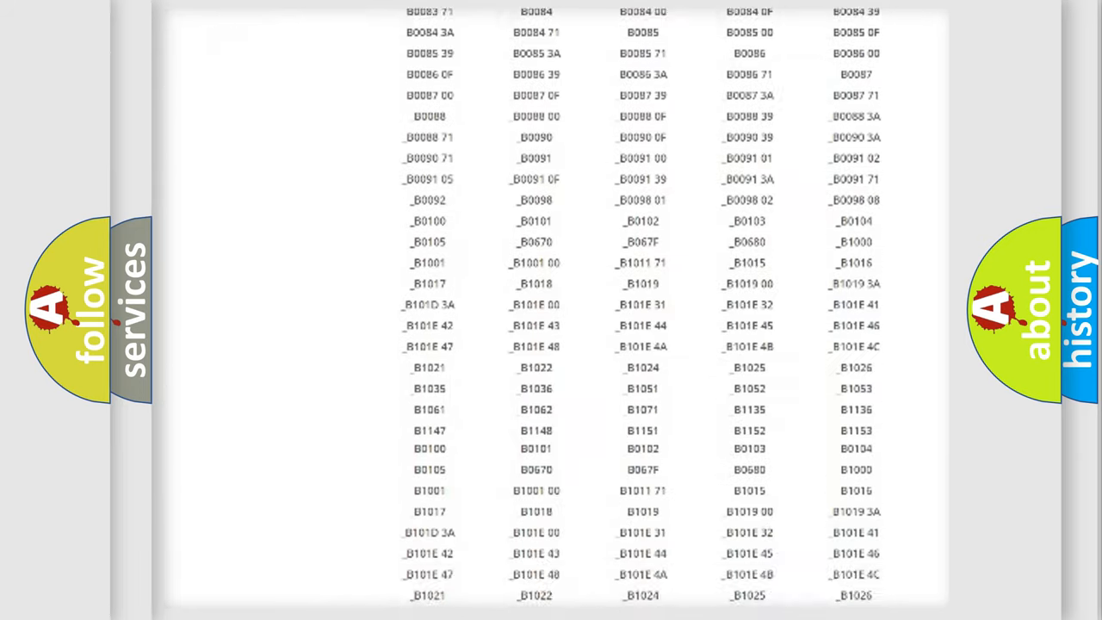
{"action": "scroll", "scroll_direction": "down", "scroll_amount": 3}
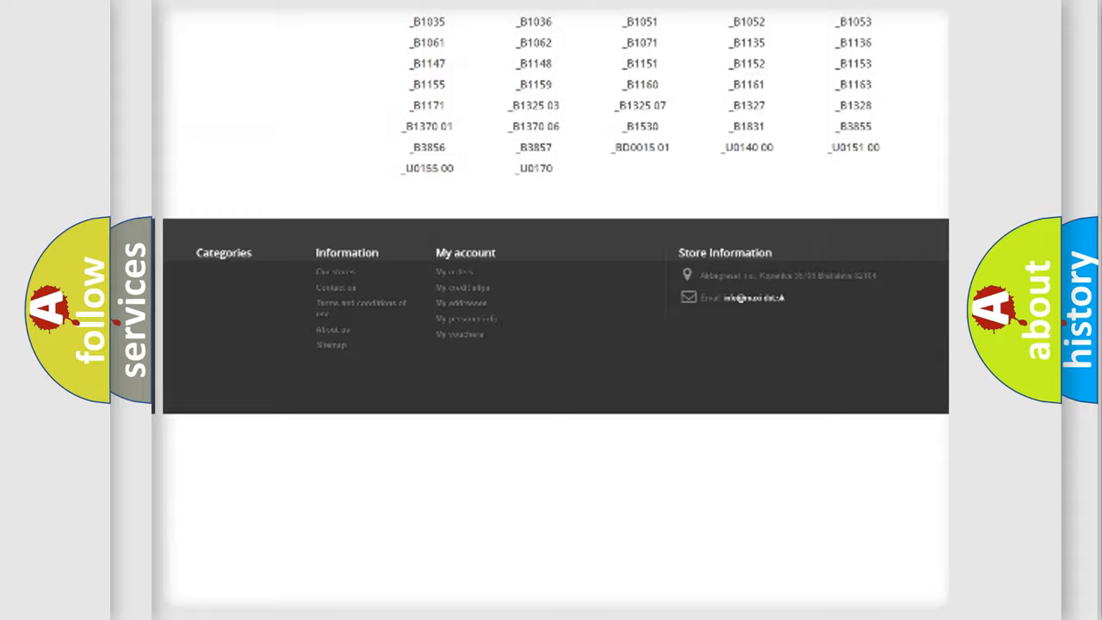
{"action": "scroll", "scroll_direction": "up", "scroll_amount": 3}
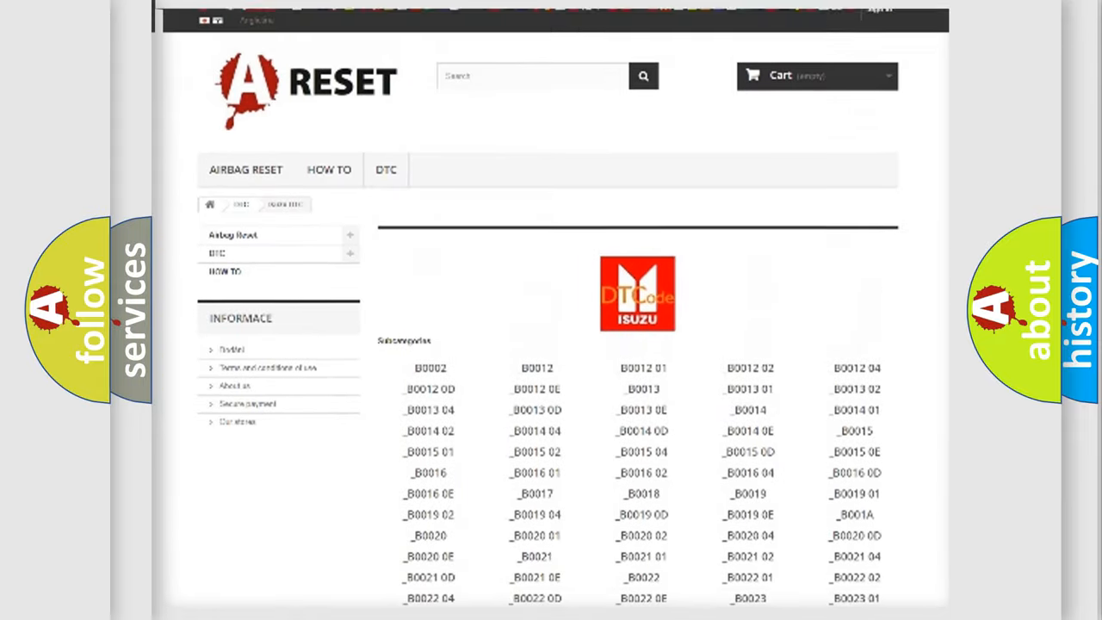